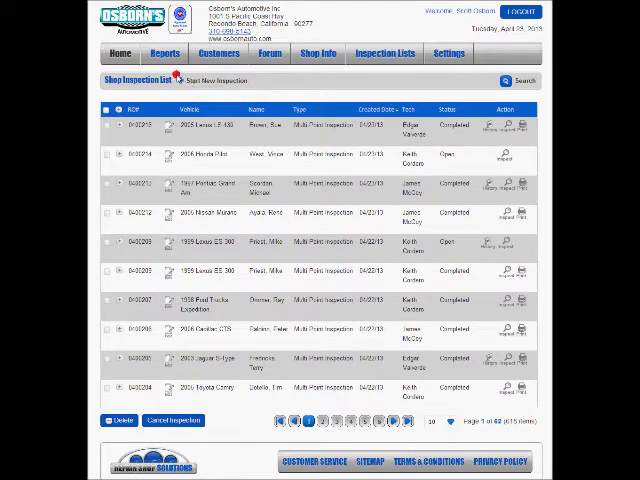
Step: Show the Reports menu with choices such as QA completion and employee performance
left_click(164, 52)
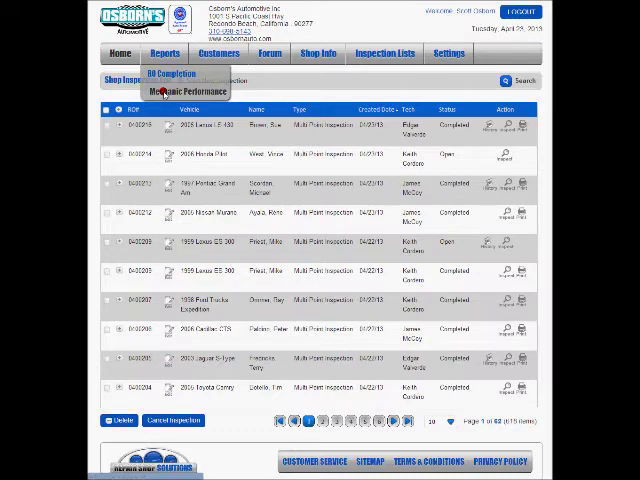
Step: Load the Mechanics Recommendations Report setup page from the Reports menu
left_click(192, 92)
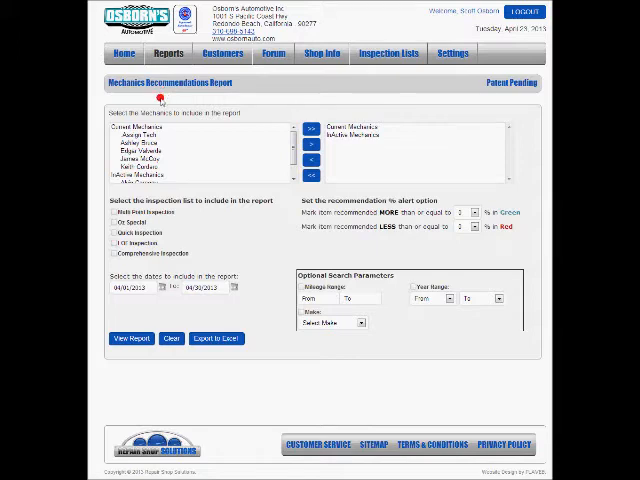
mouse_move(148, 152)
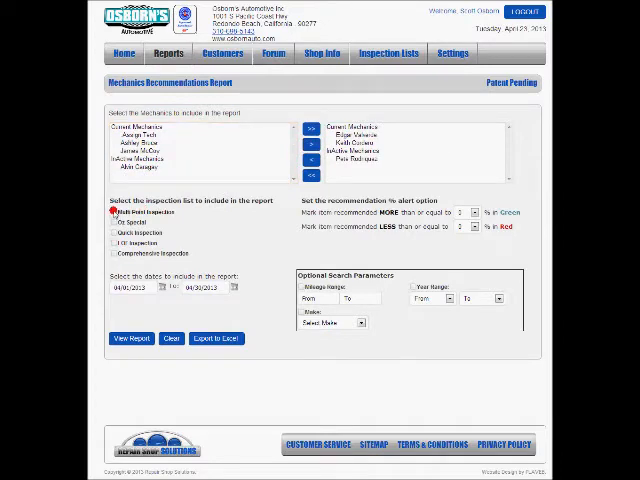
Step: Set the report start date to the first day of January from the calendar
left_click(130, 288)
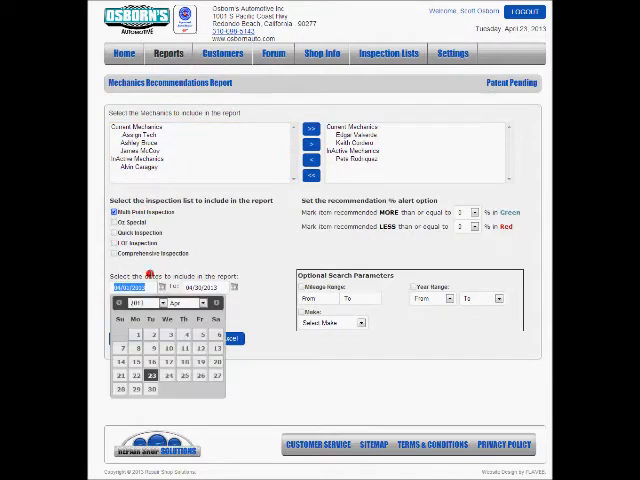
left_click(116, 302)
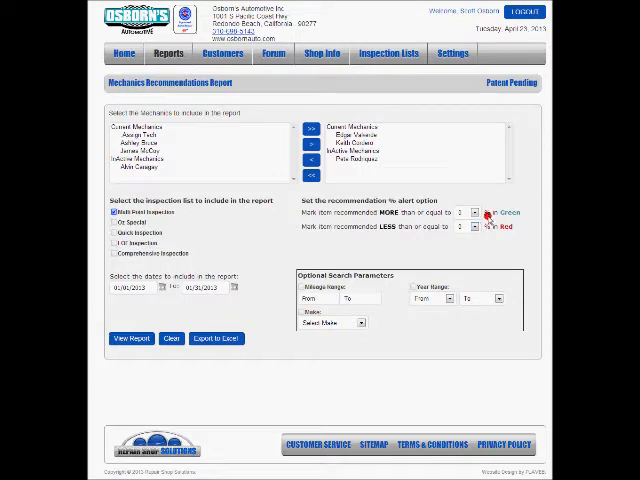
Step: Choose the green and red recommendation-percentage alert thresholds
left_click(470, 212)
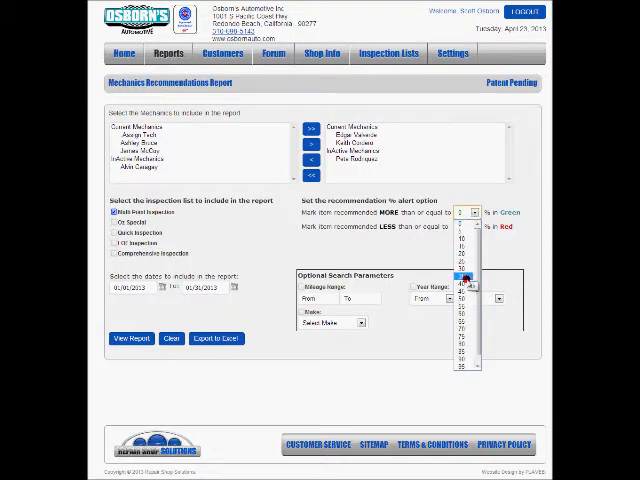
left_click(460, 282)
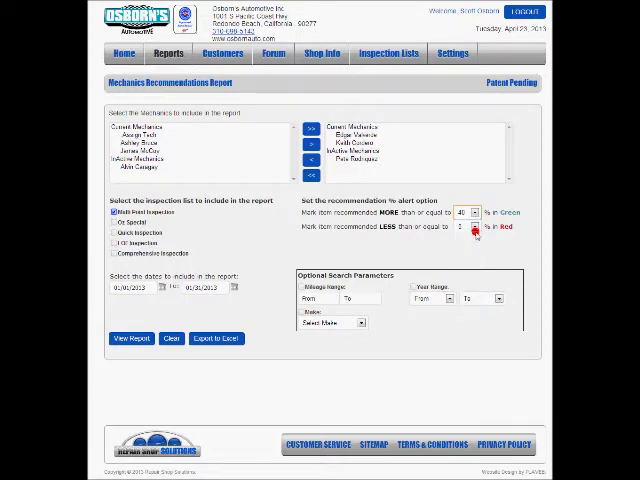
left_click(472, 226)
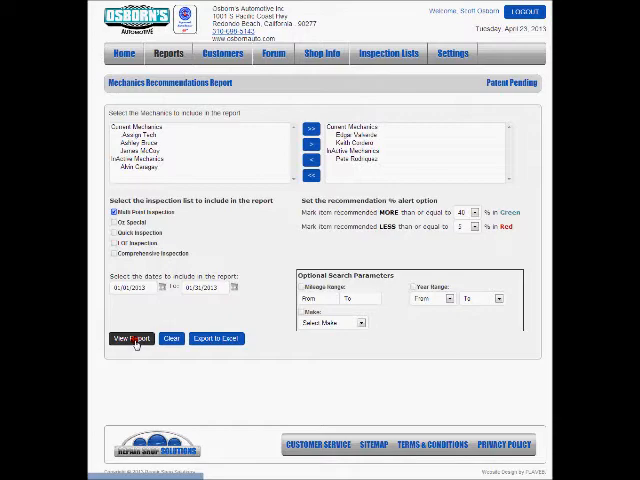
Step: Run View Report and bring the per-mechanic color-coded results table into view
left_click(132, 338)
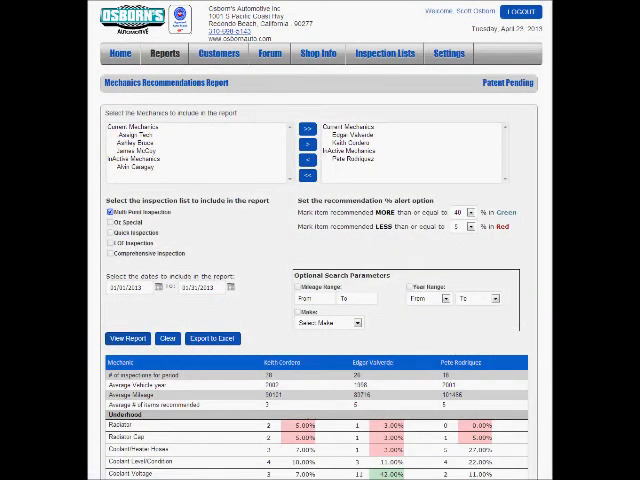
scroll("down", 3)
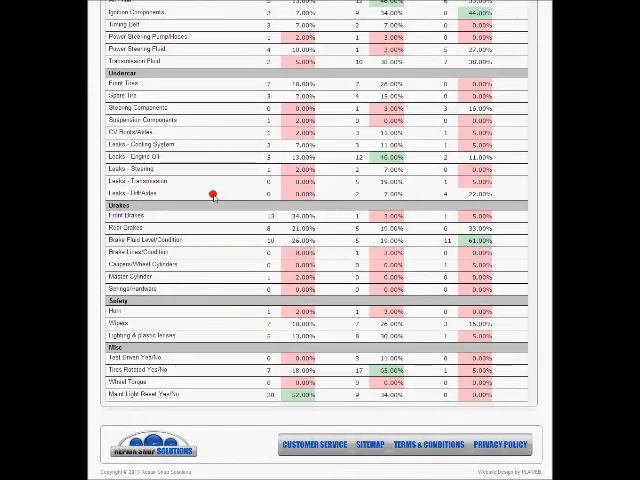
mouse_move(104, 118)
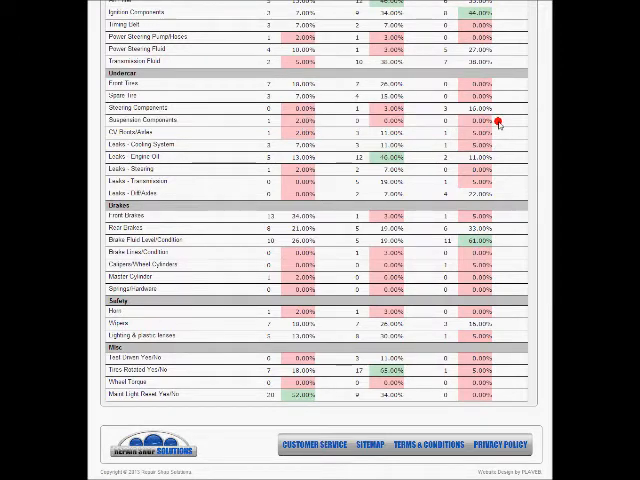
mouse_move(372, 122)
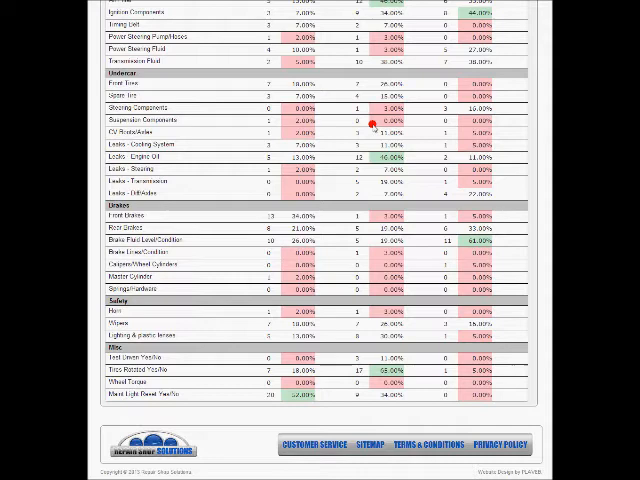
mouse_move(290, 110)
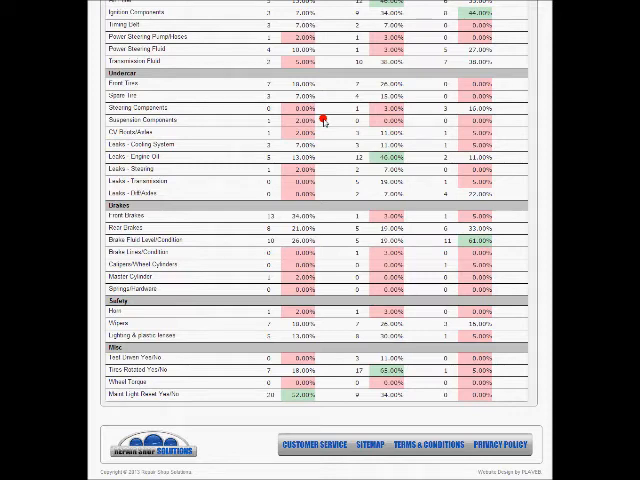
mouse_move(278, 230)
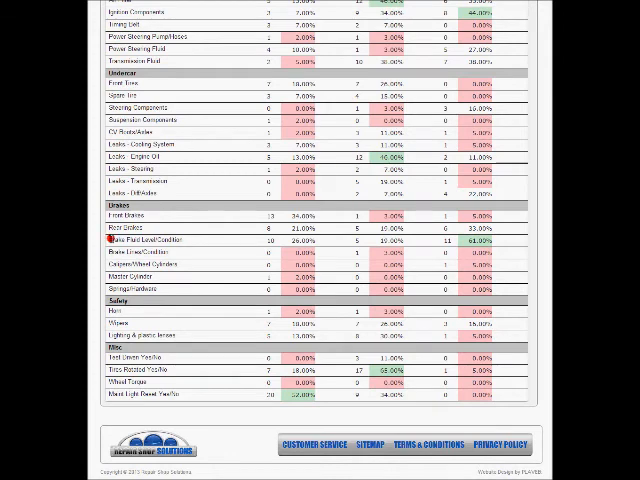
Step: Select a Brakes category row to compare its green/red percentages across the technicians
left_click(180, 244)
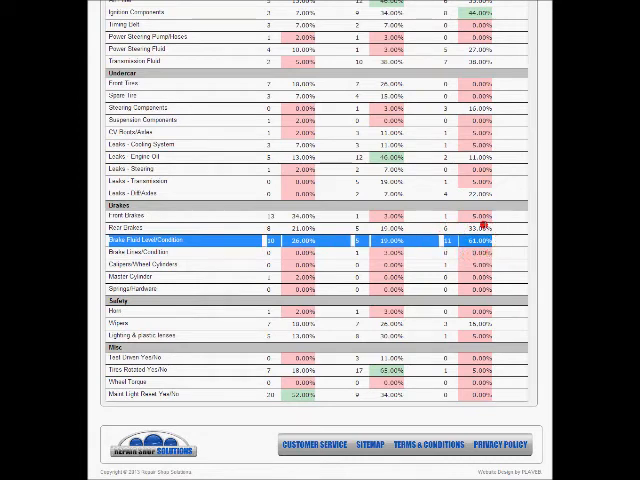
mouse_move(496, 248)
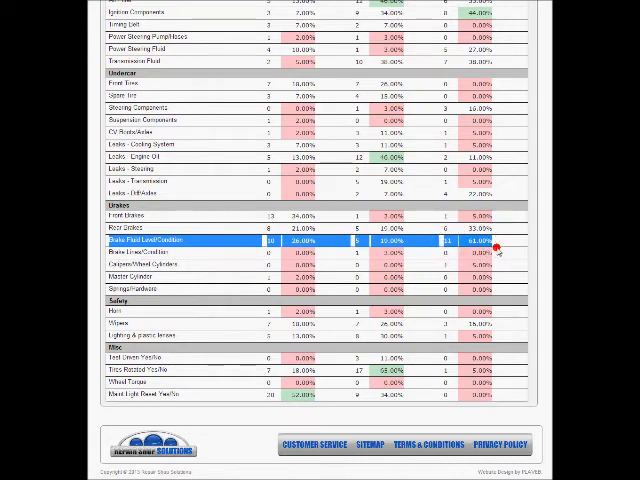
mouse_move(480, 264)
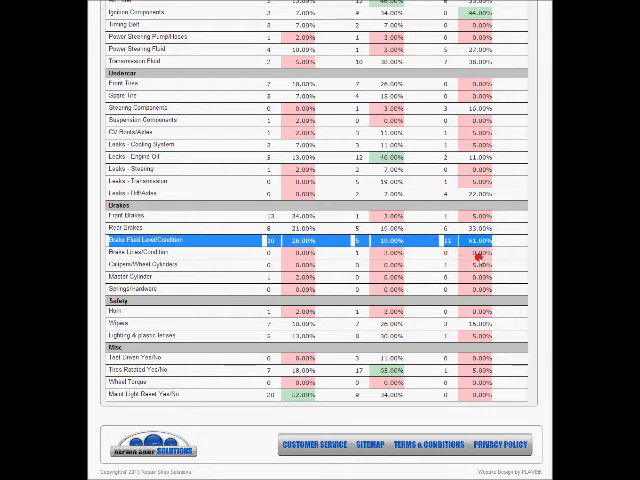